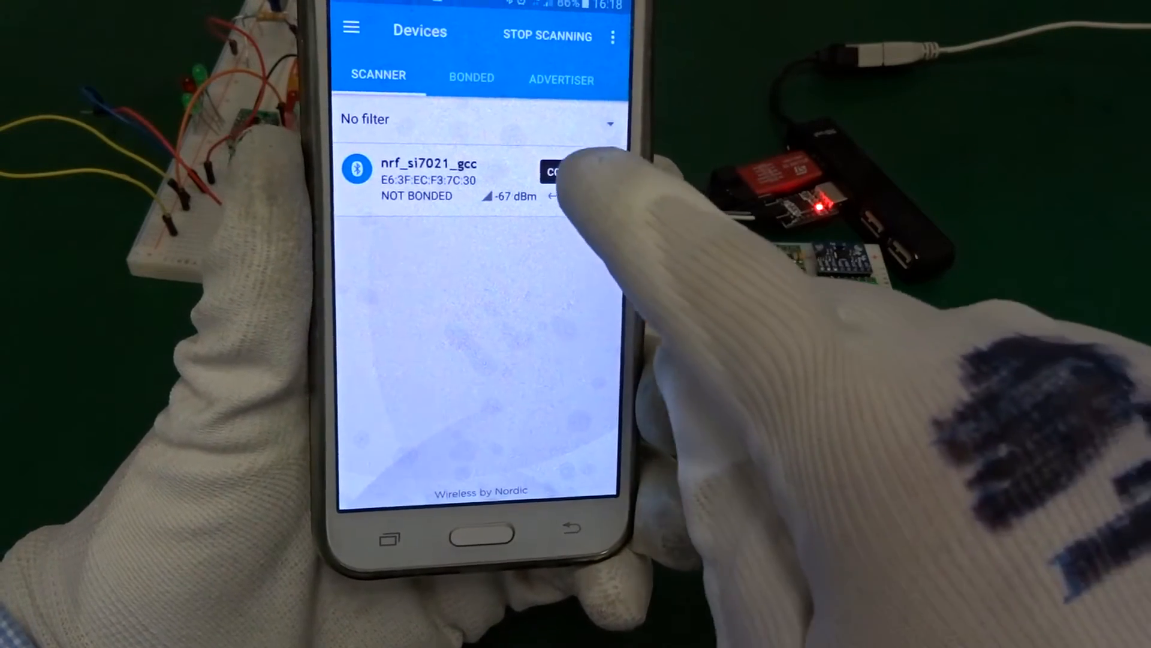
# Connect to the nrf_si7021_gcc board from the scanner list.
pyautogui.click(558, 171)
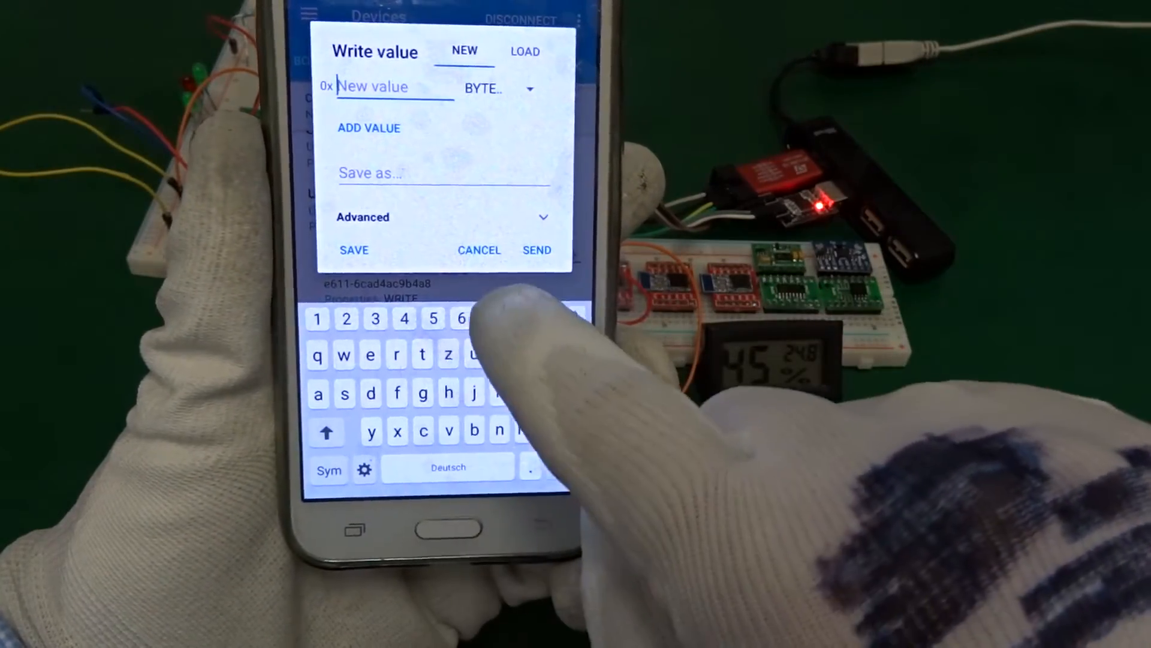
# Write F4-01 (500) to the interval characteristic as UINT 16 and send it.
pyautogui.click(506, 88)
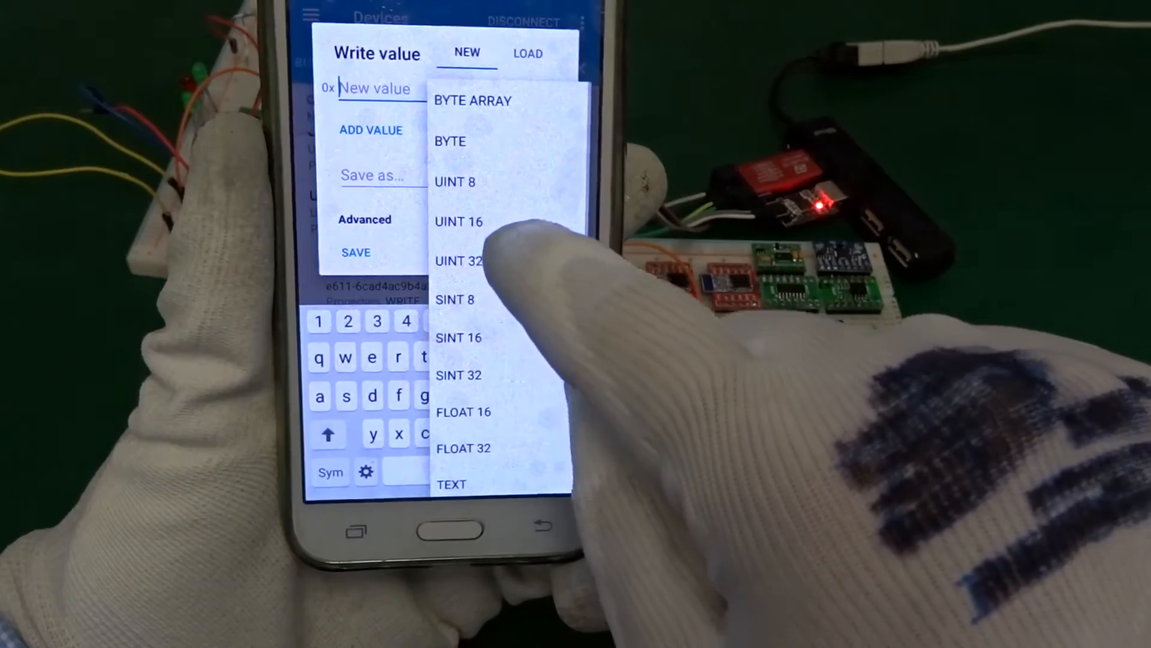
pyautogui.click(459, 221)
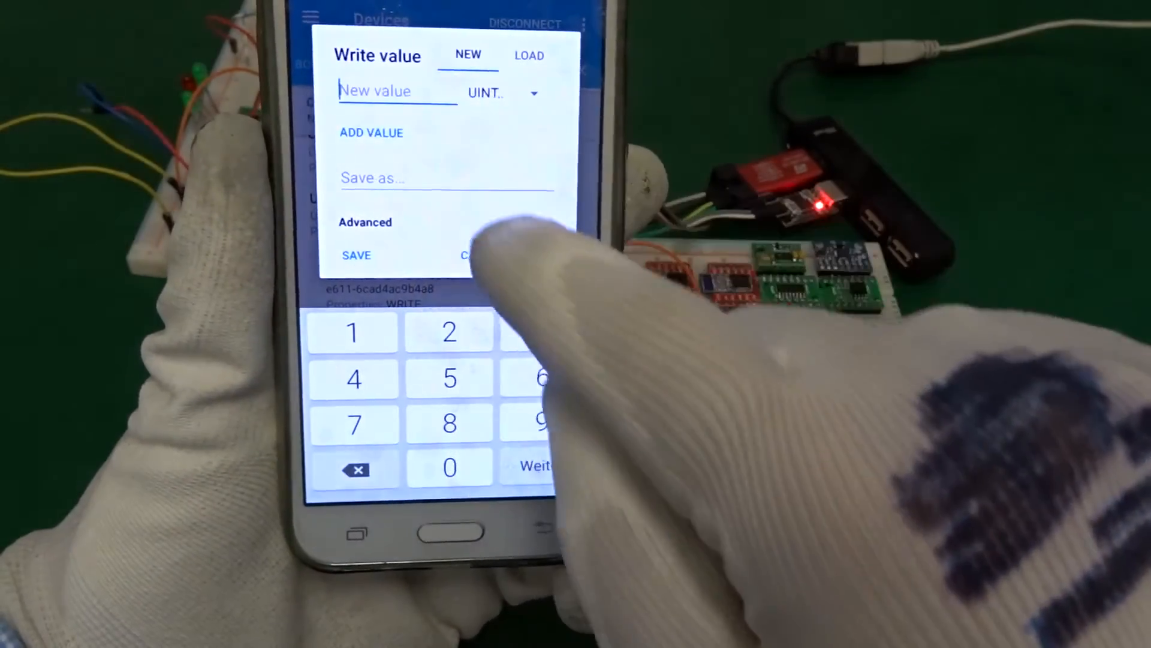
pyautogui.click(447, 377)
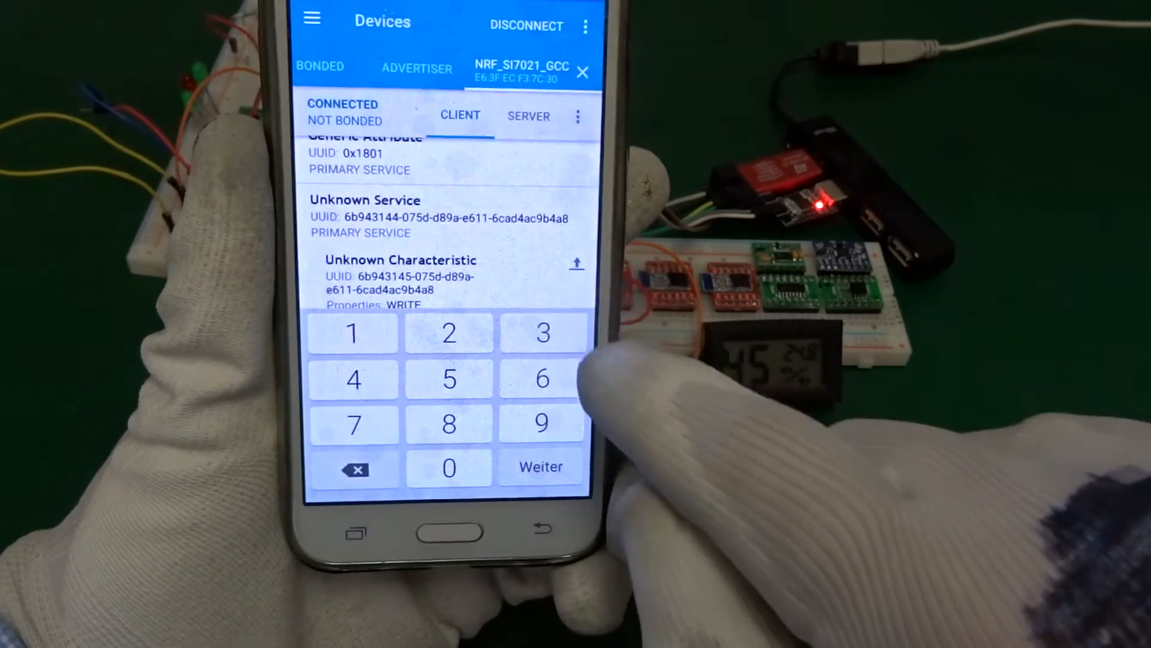
pyautogui.click(538, 466)
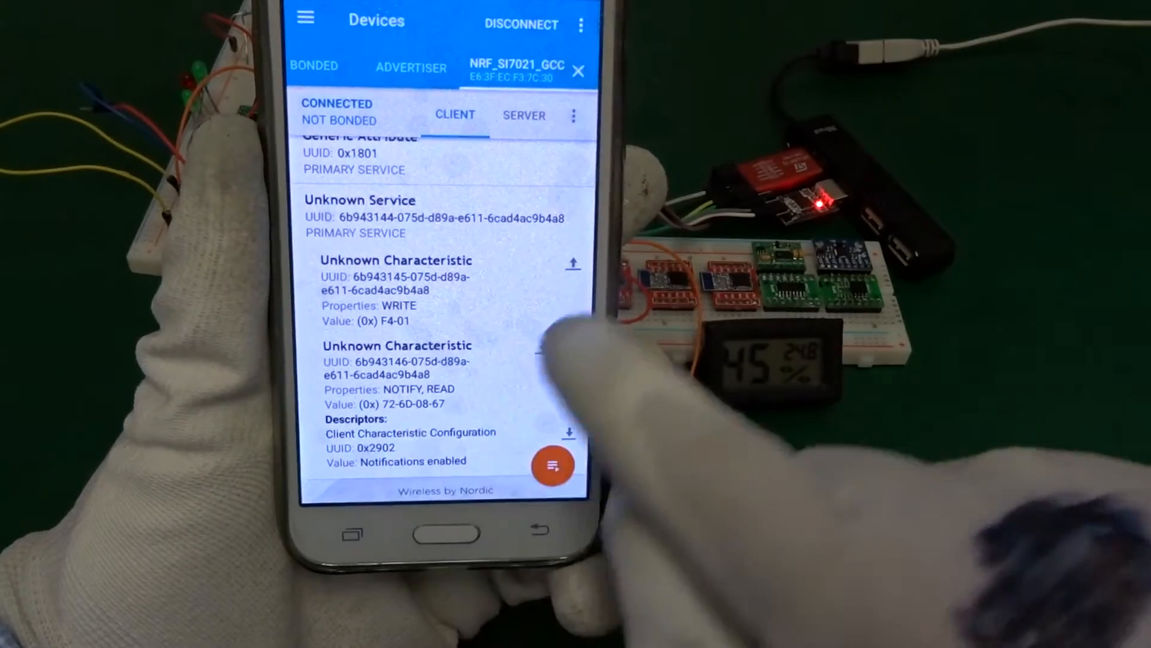
# Write 1000 as UINT 16 to the interval characteristic and send it.
pyautogui.click(573, 263)
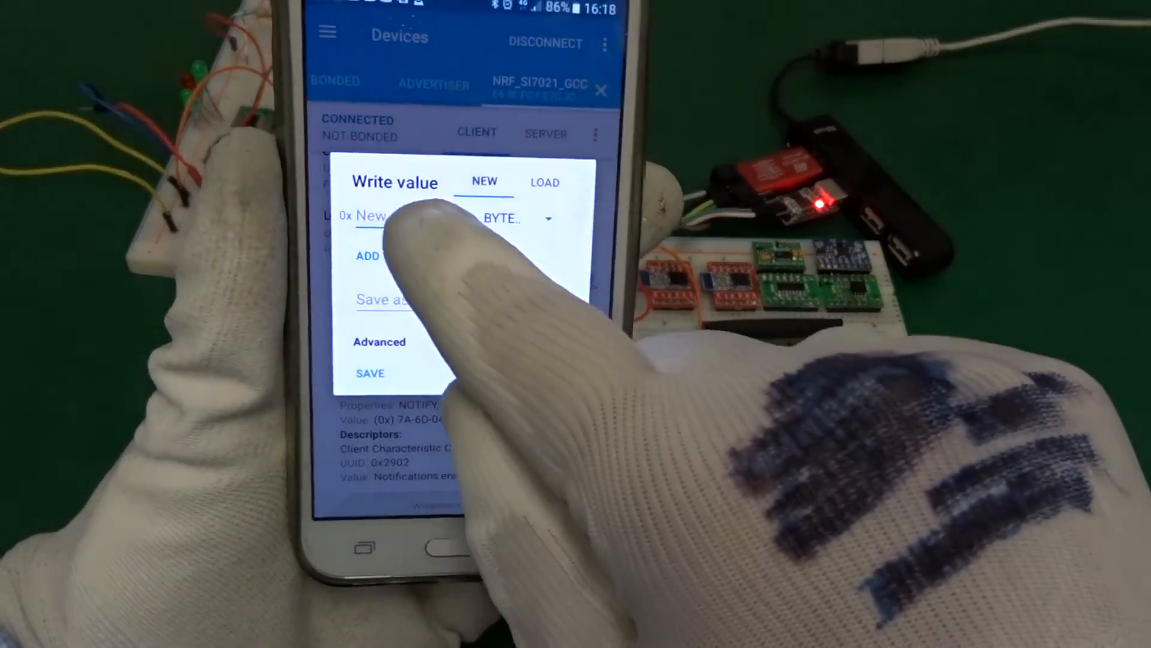
pyautogui.click(381, 219)
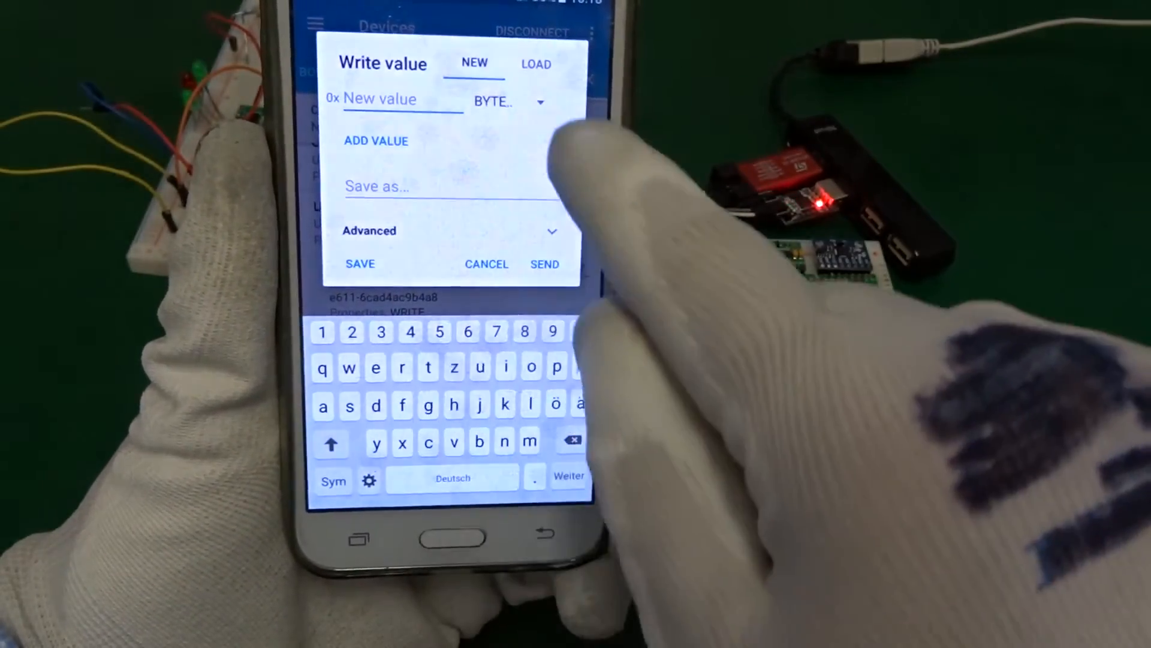
pyautogui.click(514, 100)
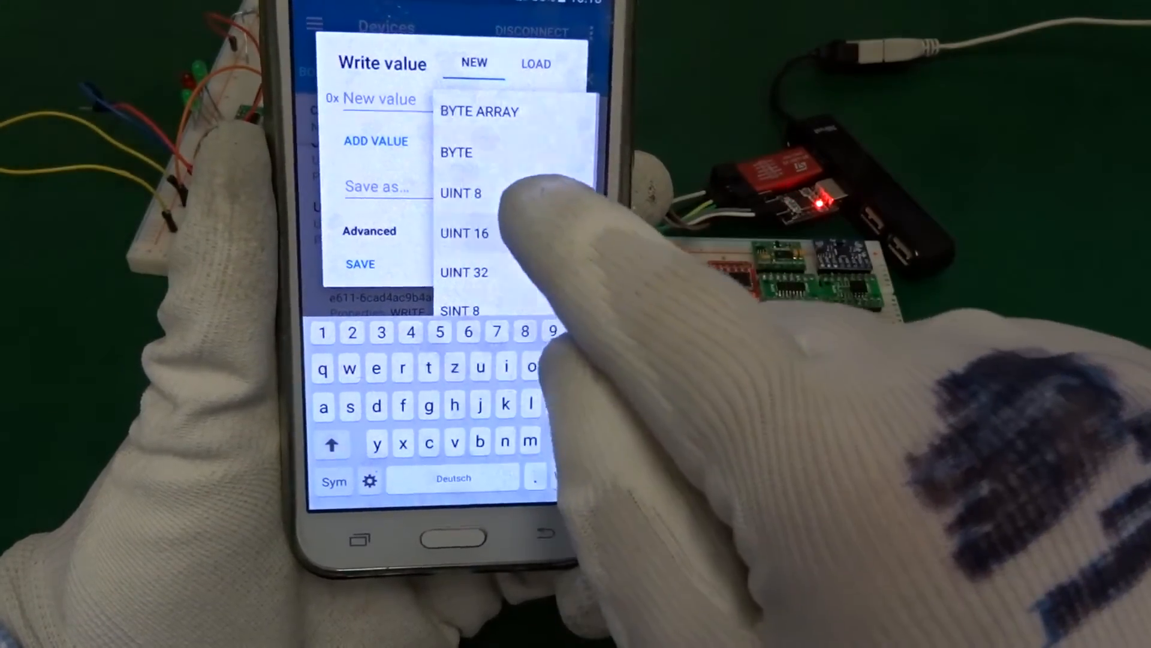
pyautogui.click(461, 192)
pyautogui.write('1000')
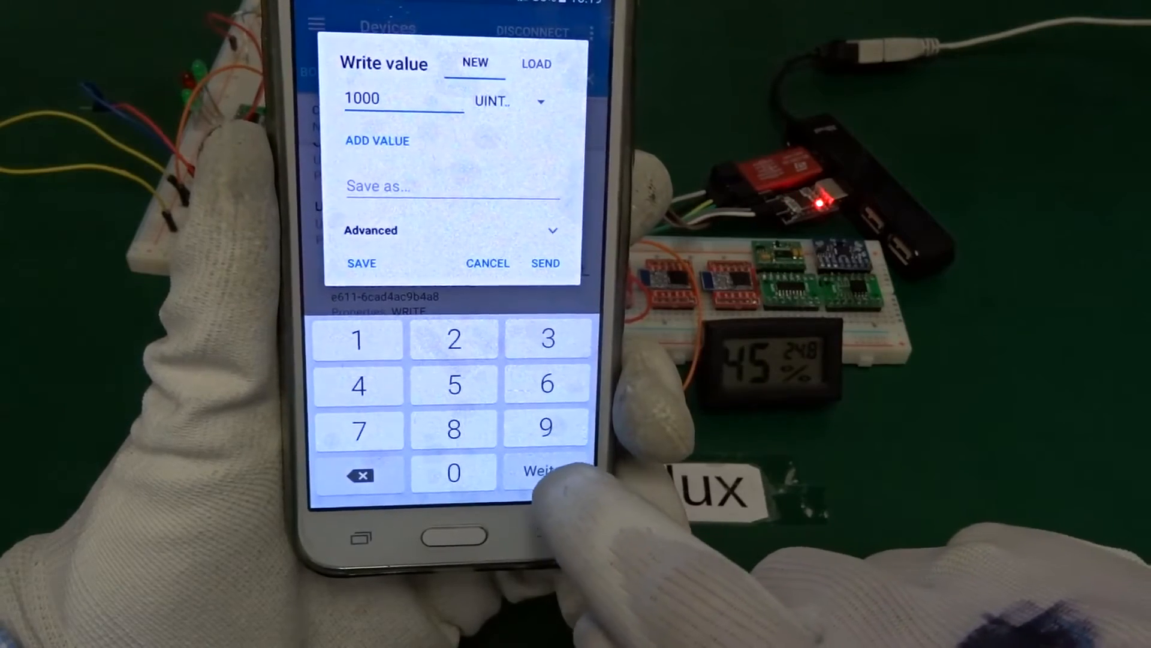
pyautogui.click(452, 186)
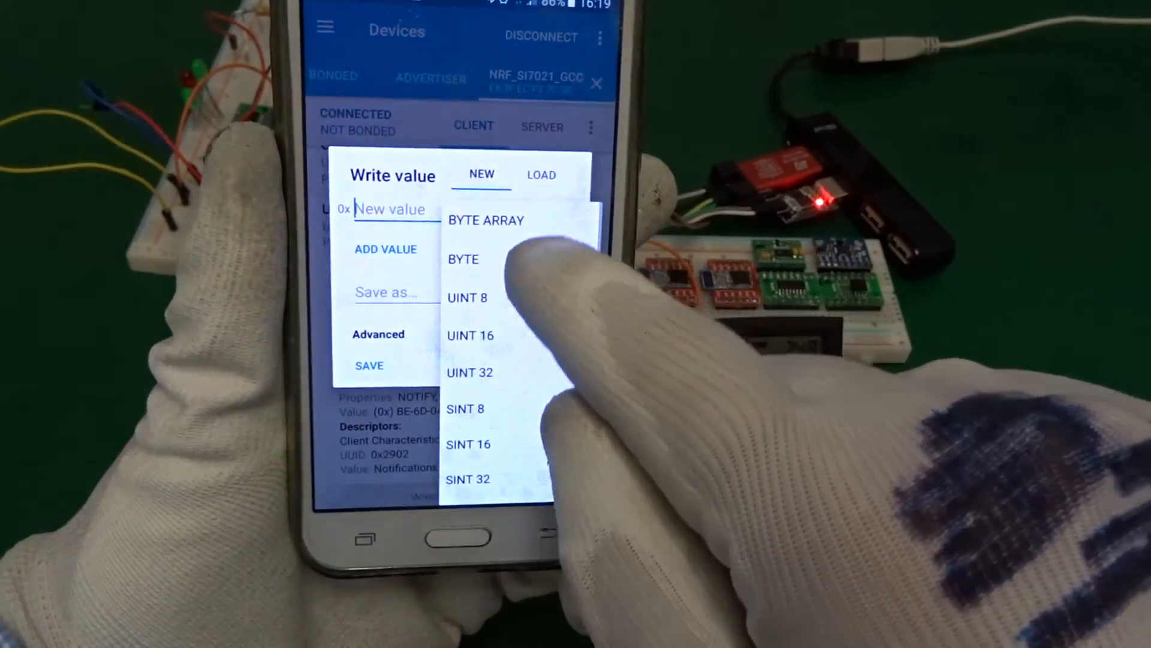
# Write 500 as an unsigned integer to the interval characteristic and send it.
pyautogui.click(467, 298)
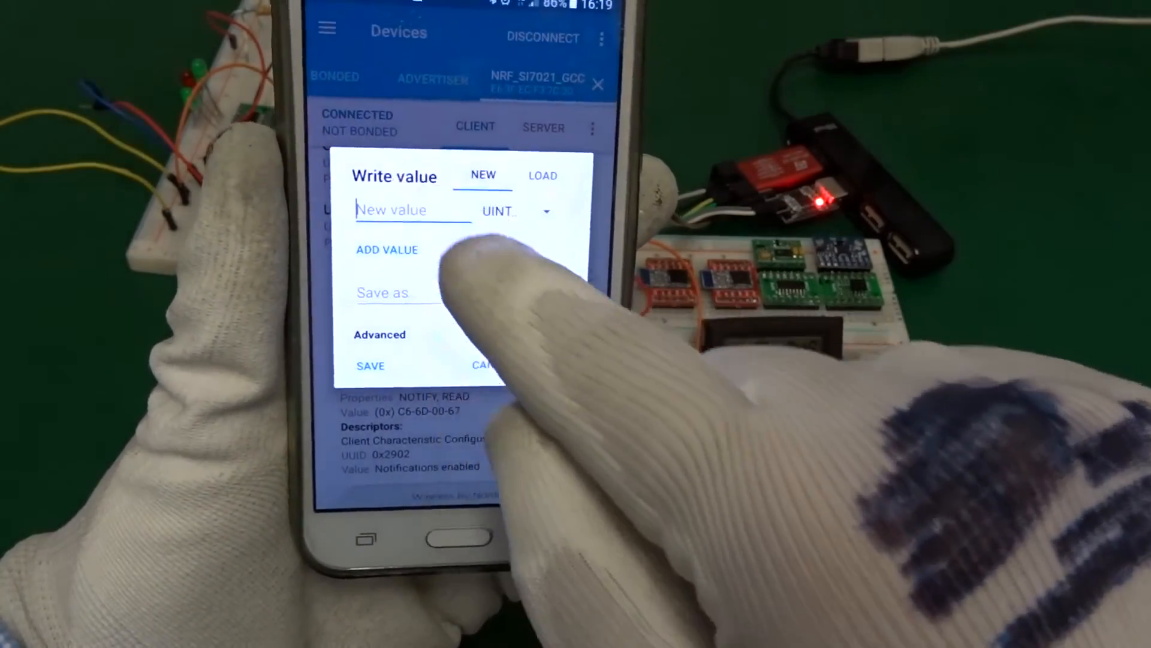
pyautogui.write('500')
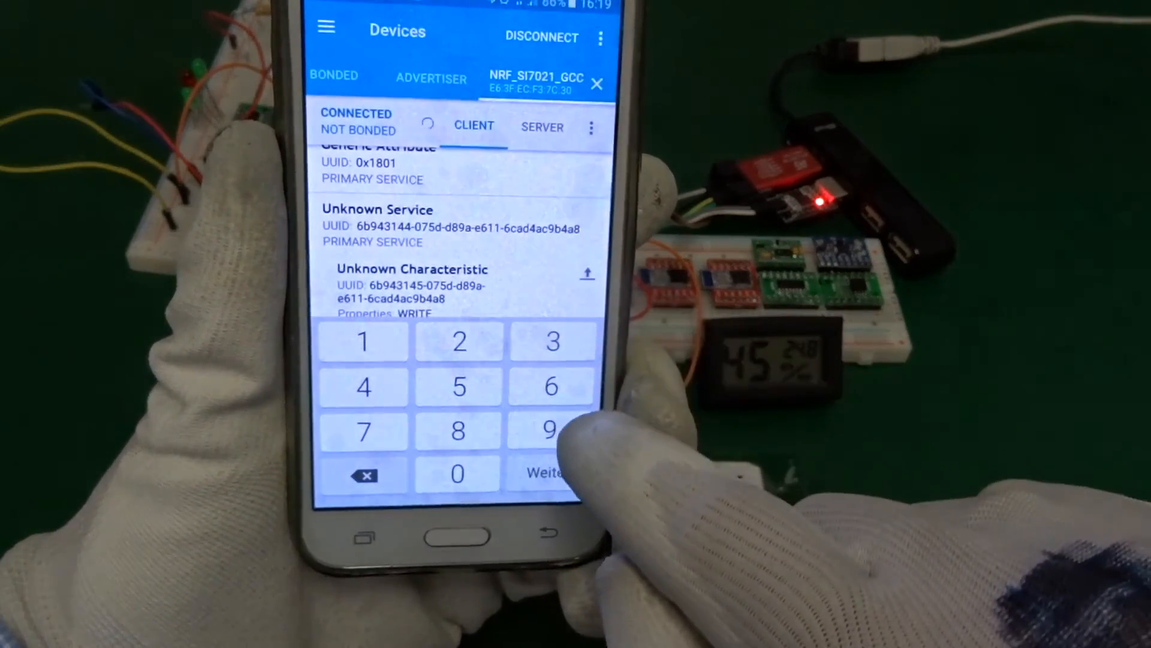
pyautogui.click(544, 472)
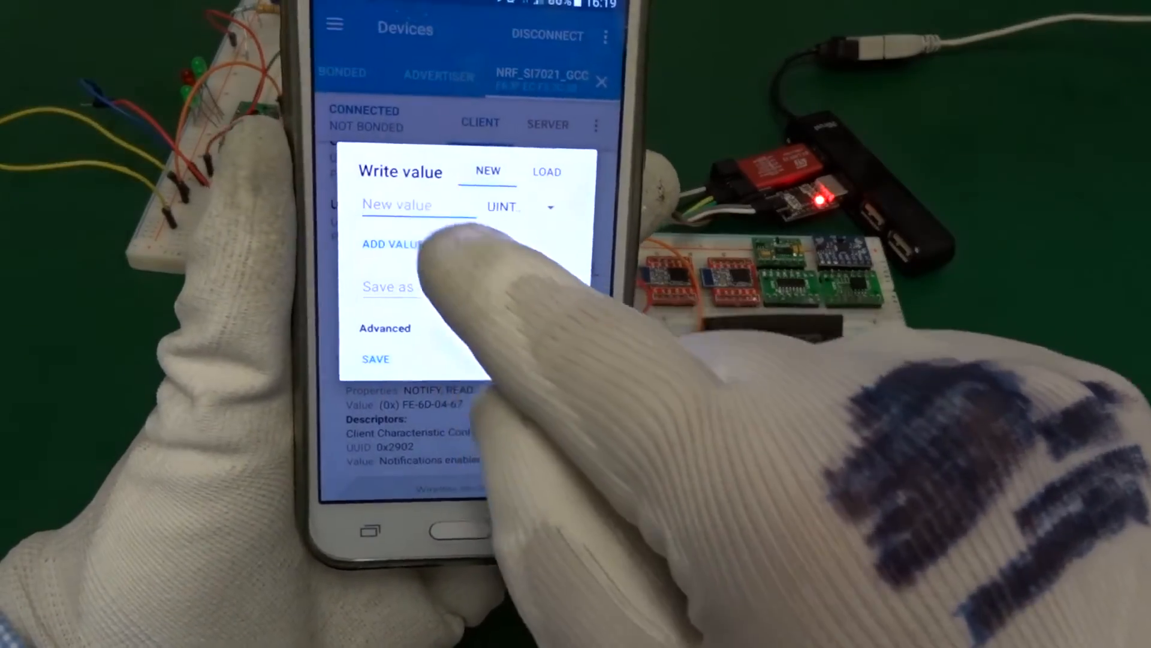
# Write 200 to the interval characteristic so it reads C8-00.
pyautogui.write('200')
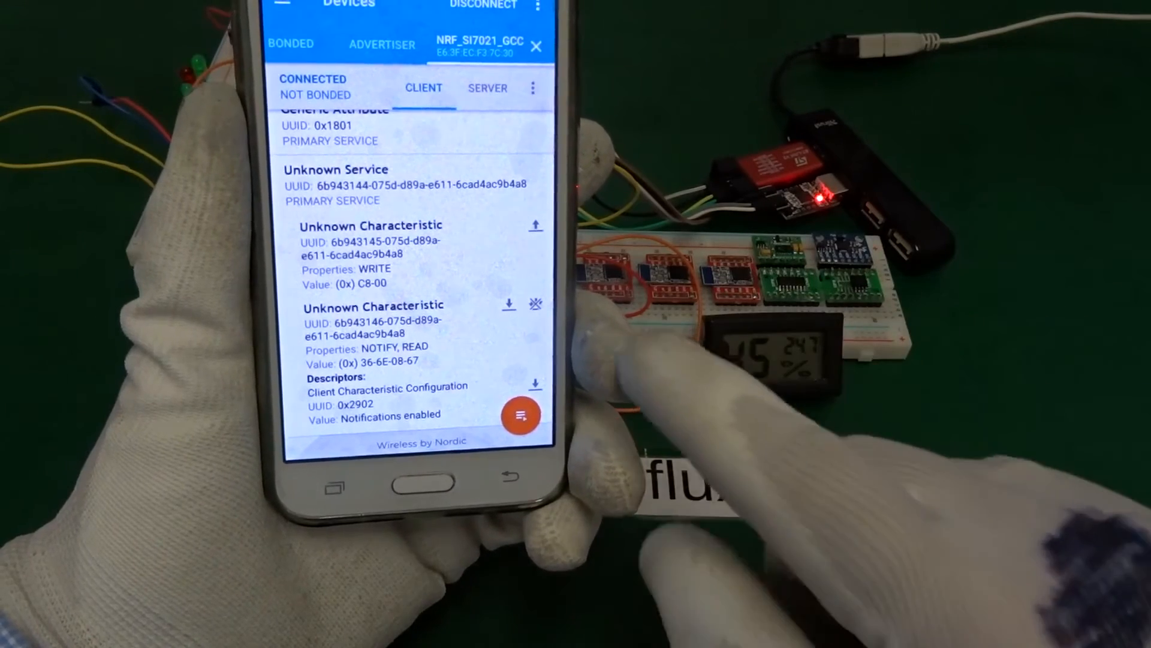
# Toggle sensor notifications off and back on, then start a new interval write.
pyautogui.click(535, 302)
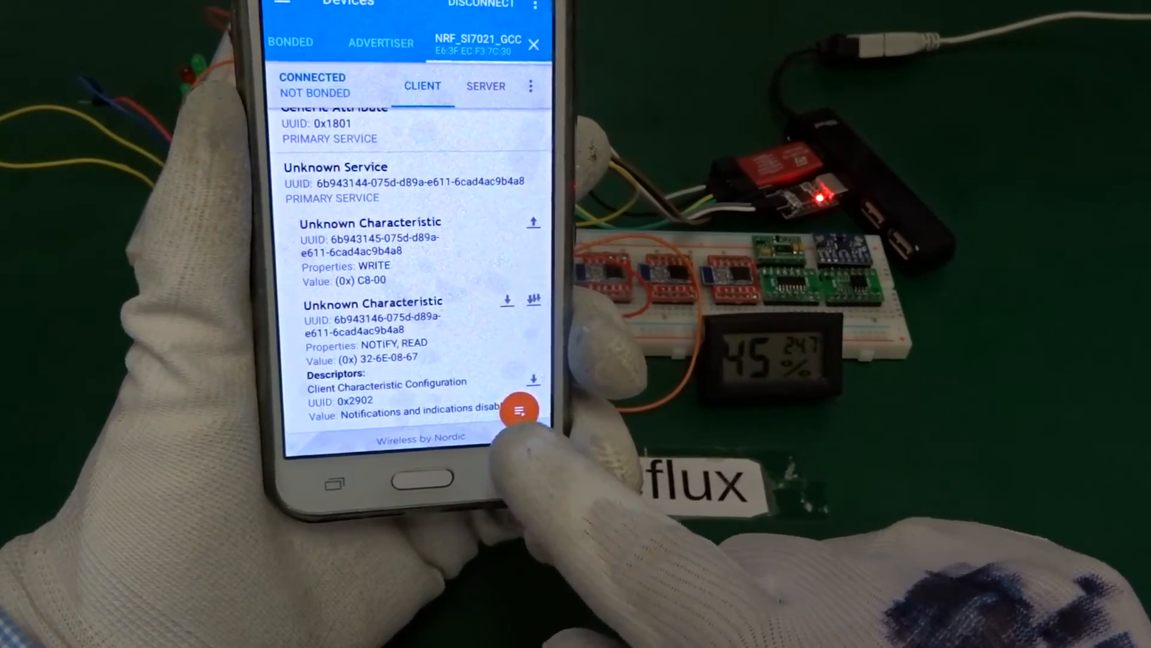
pyautogui.click(533, 301)
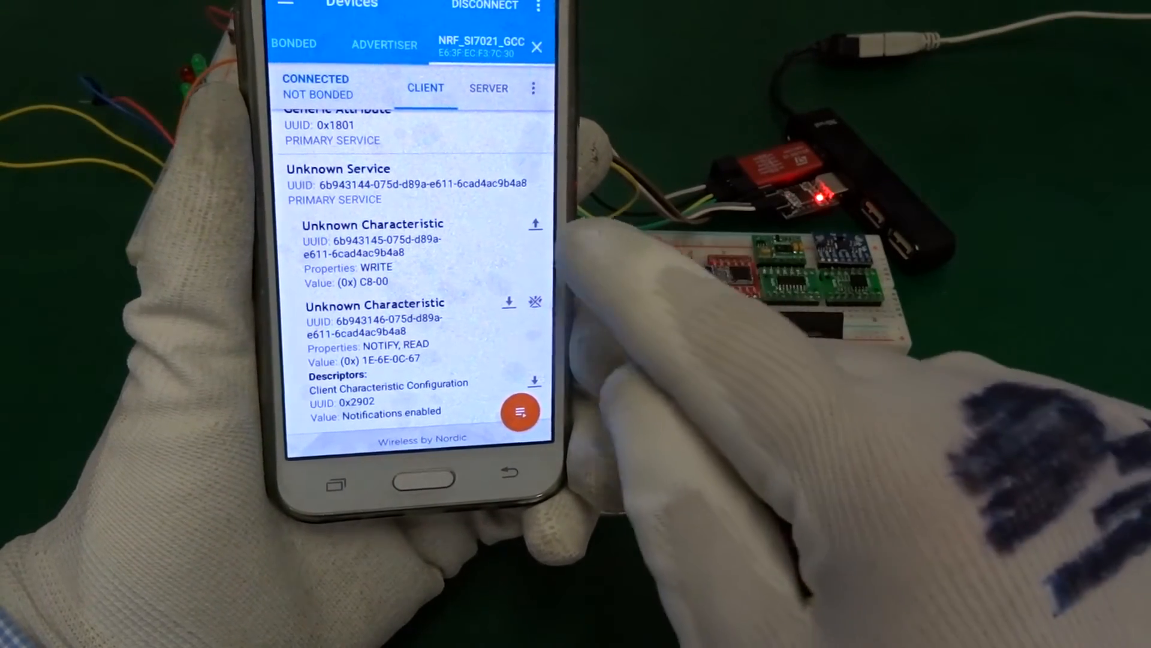
pyautogui.click(535, 224)
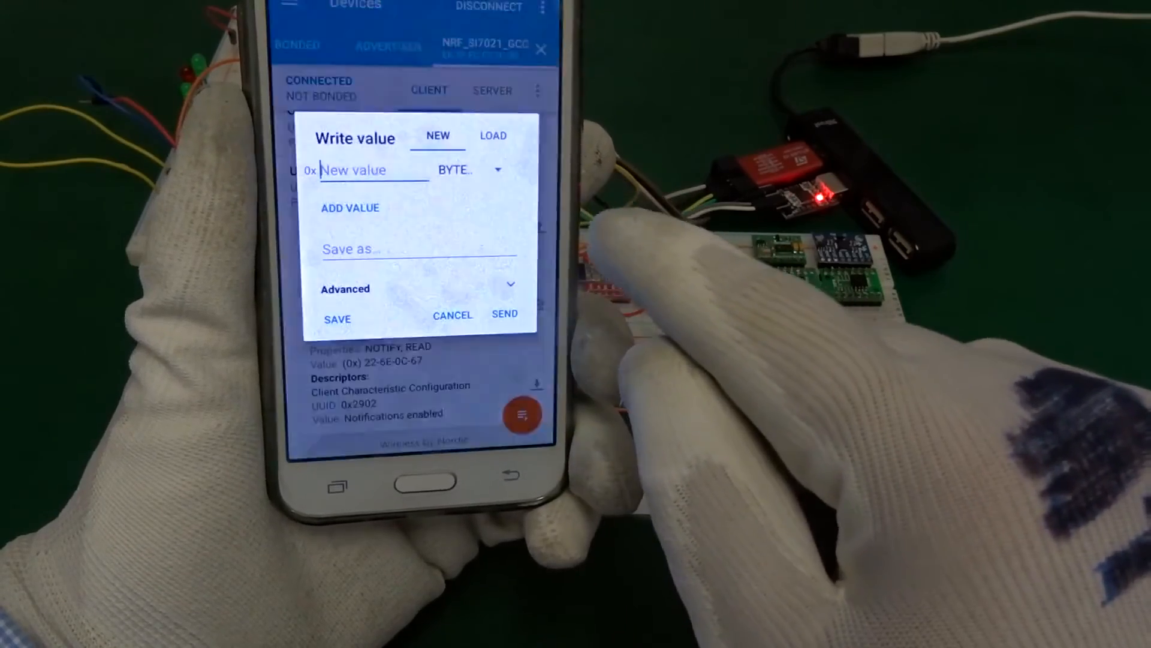
# Write 10000 as an unsigned integer to the interval characteristic so it reads 10-27.
pyautogui.click(468, 169)
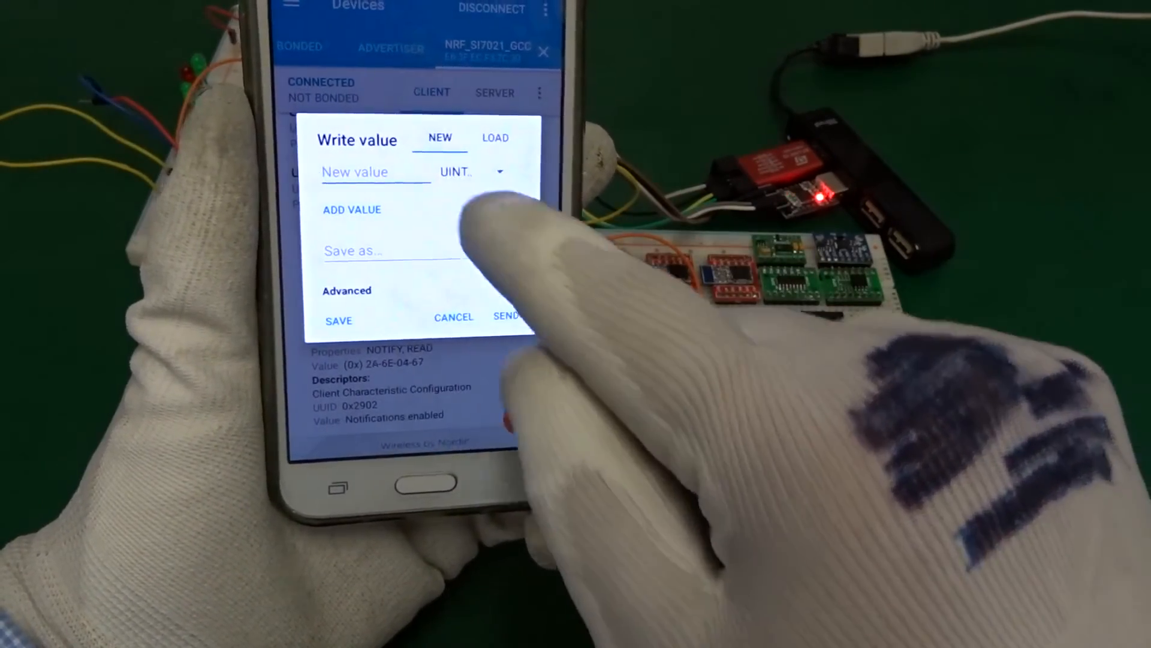
pyautogui.click(337, 299)
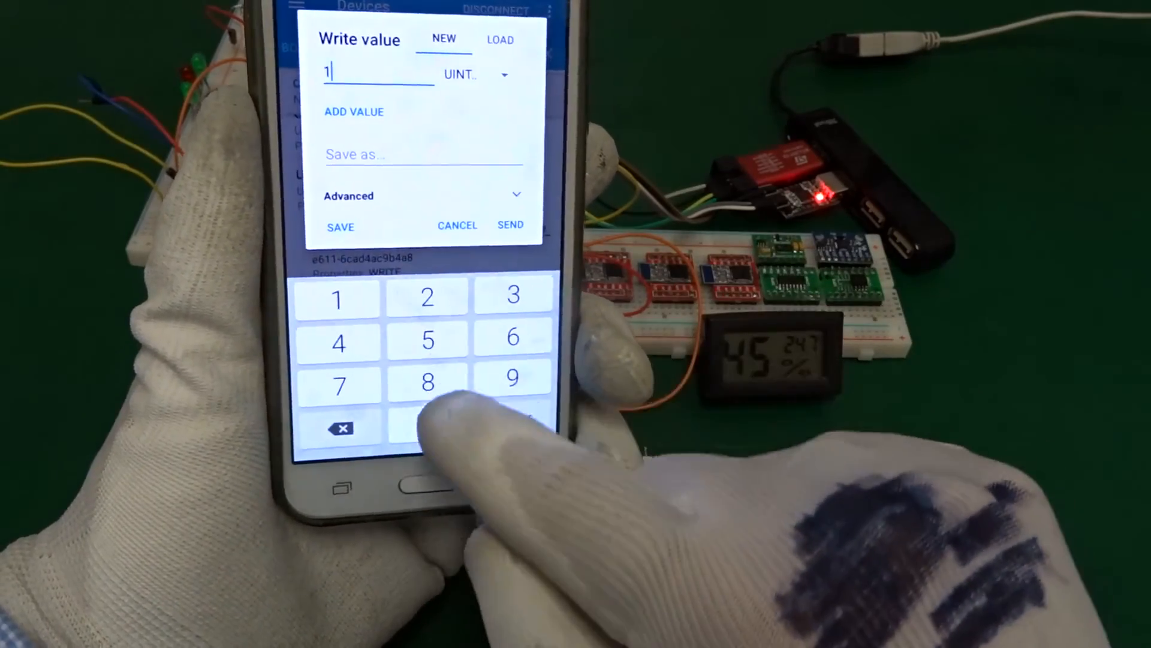
pyautogui.click(427, 426)
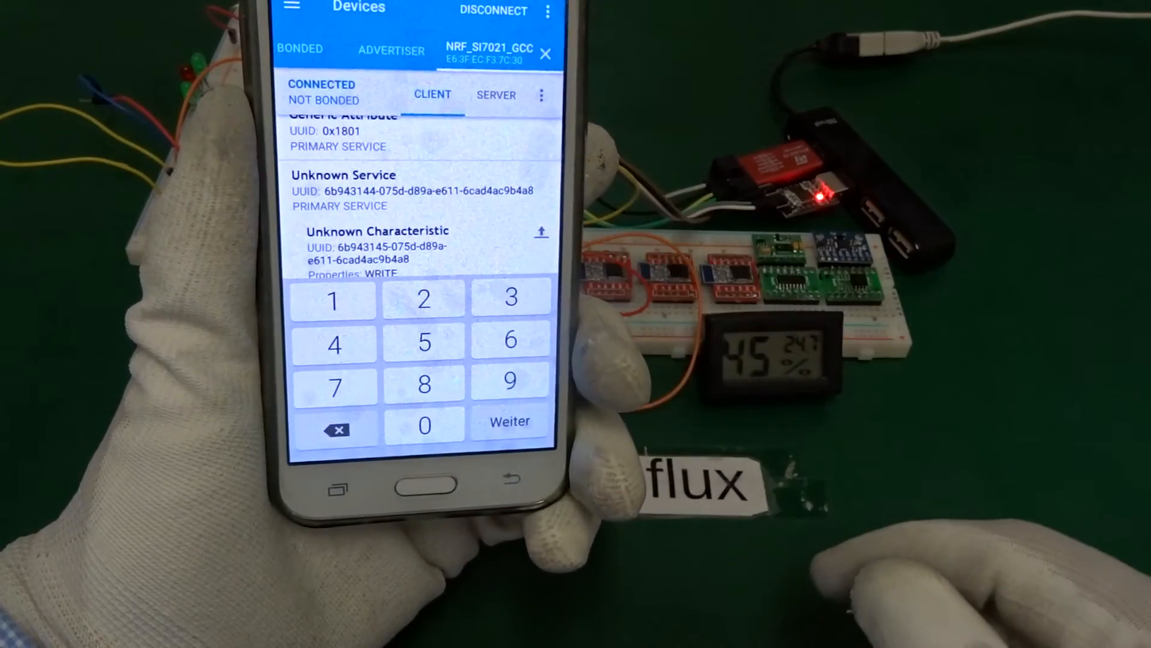
pyautogui.click(508, 421)
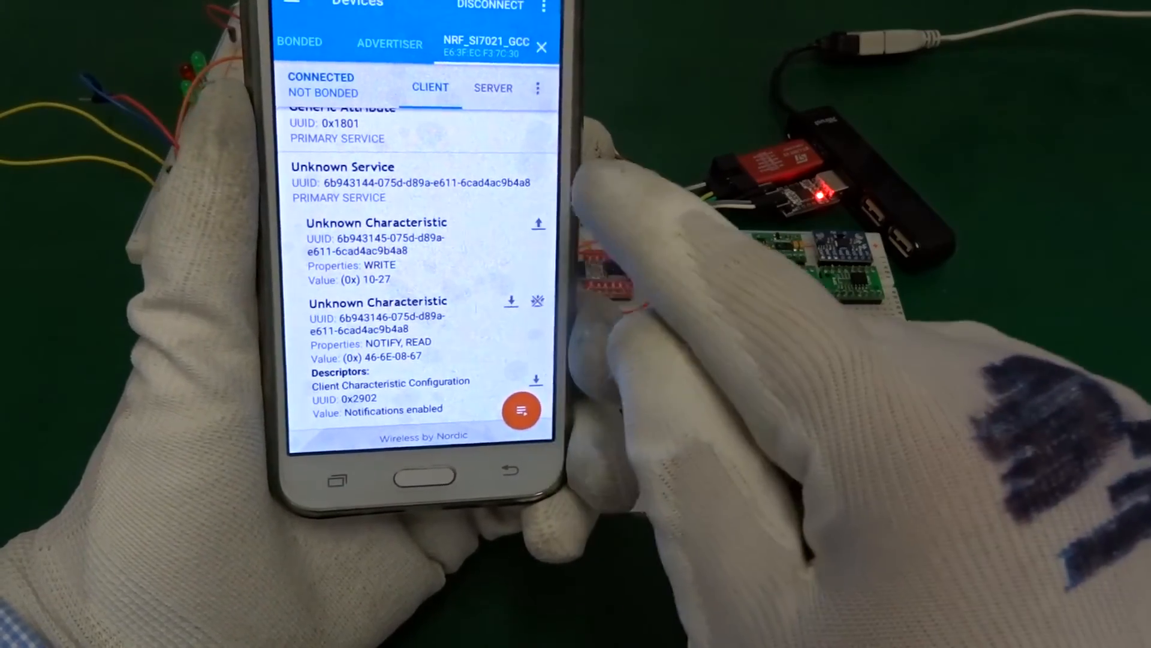
# Write 250 (FA-00) to the interval characteristic, then disconnect from nrf_si7021_gcc.
pyautogui.click(537, 223)
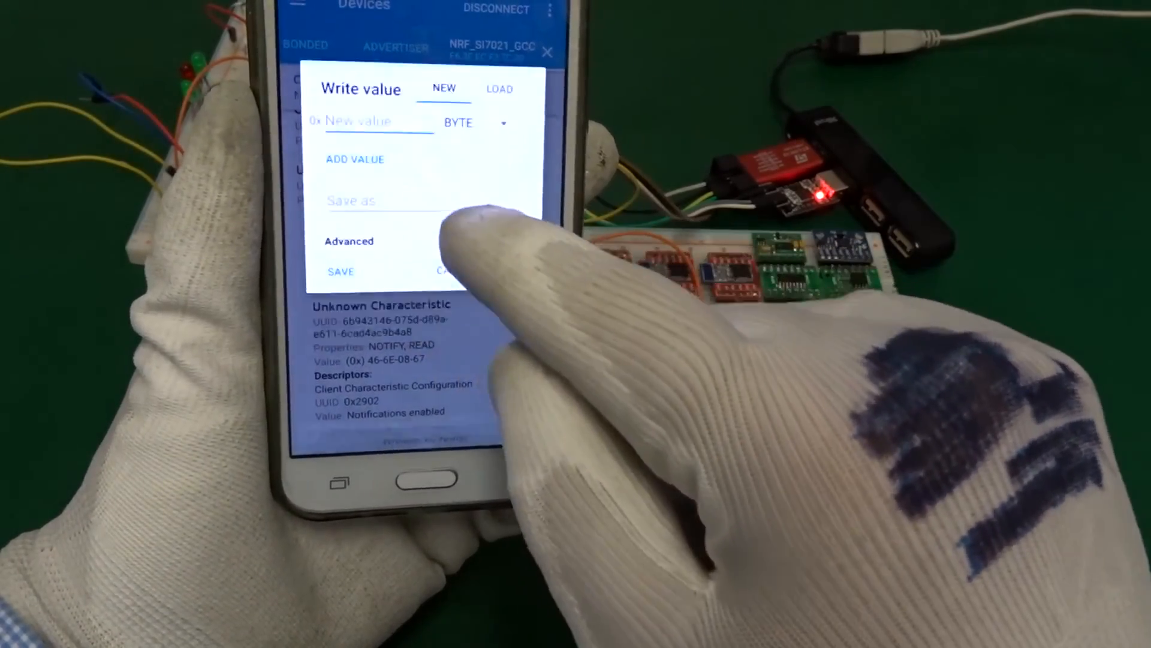
pyautogui.click(470, 122)
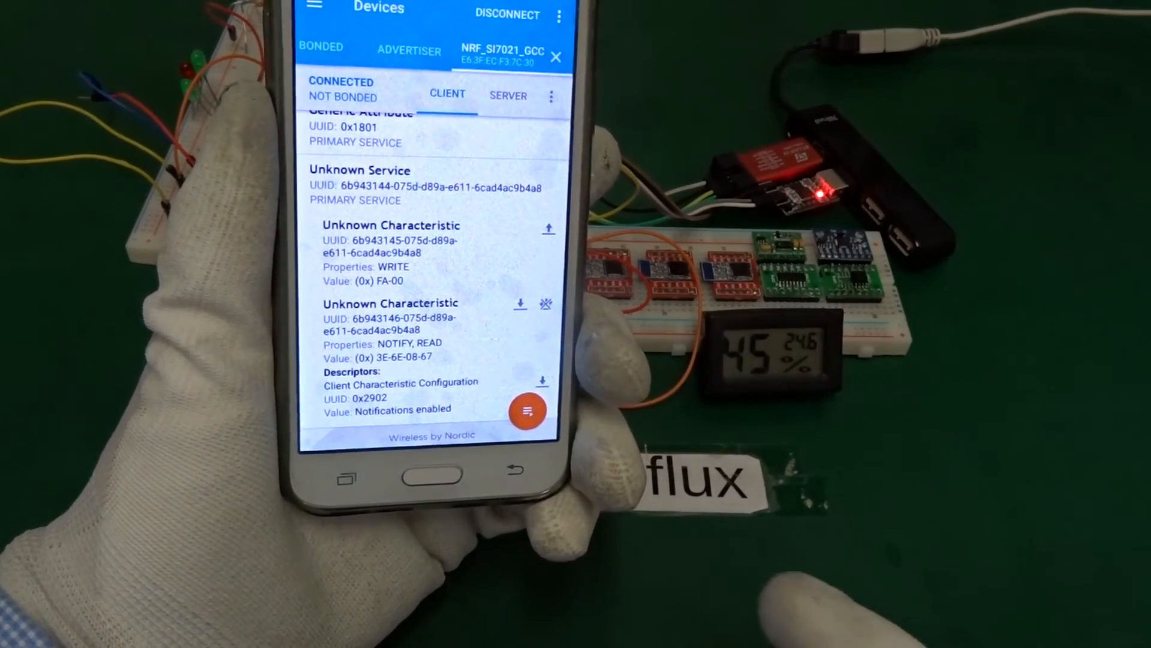
pyautogui.click(506, 15)
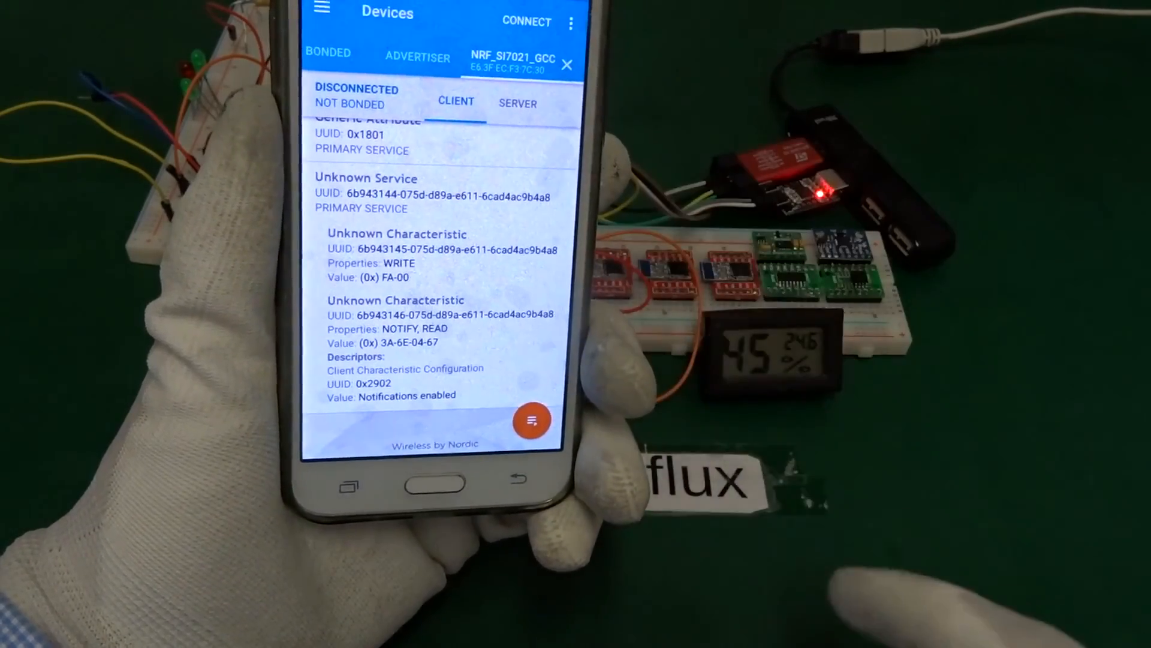